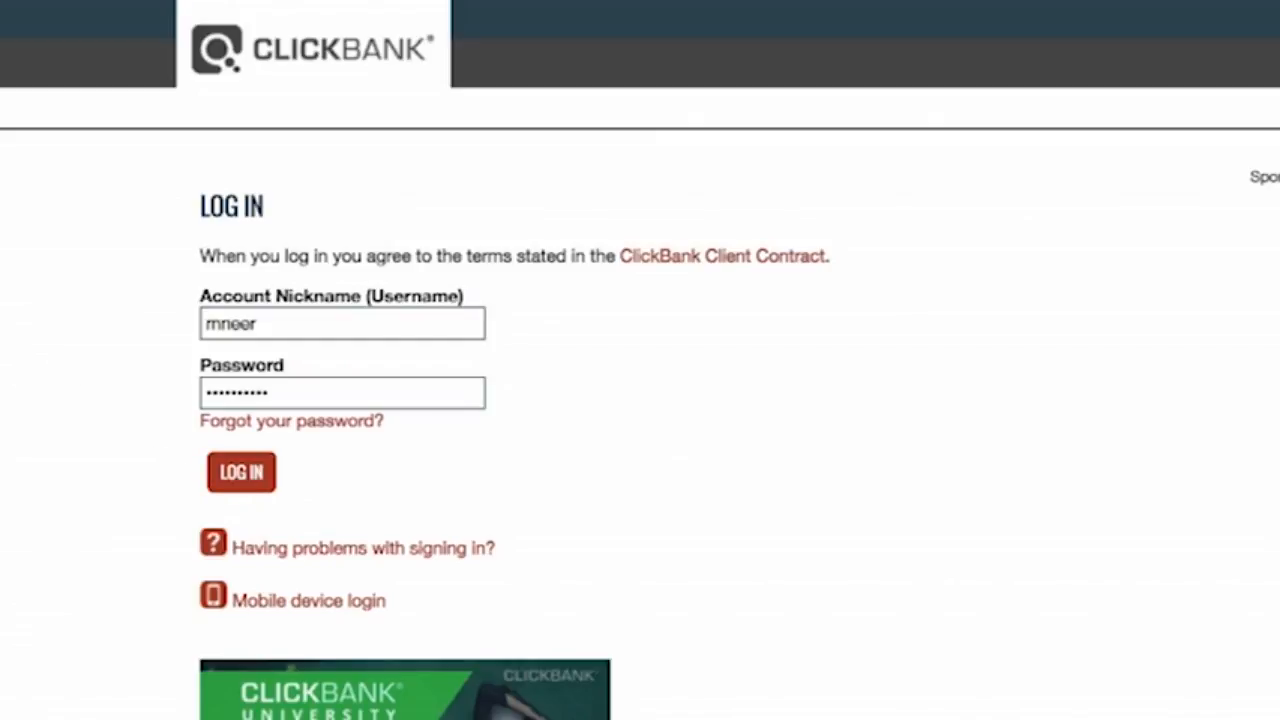
Log in to ClickBank and scroll the Account Home weekly and daily sales snapshots
click(240, 472)
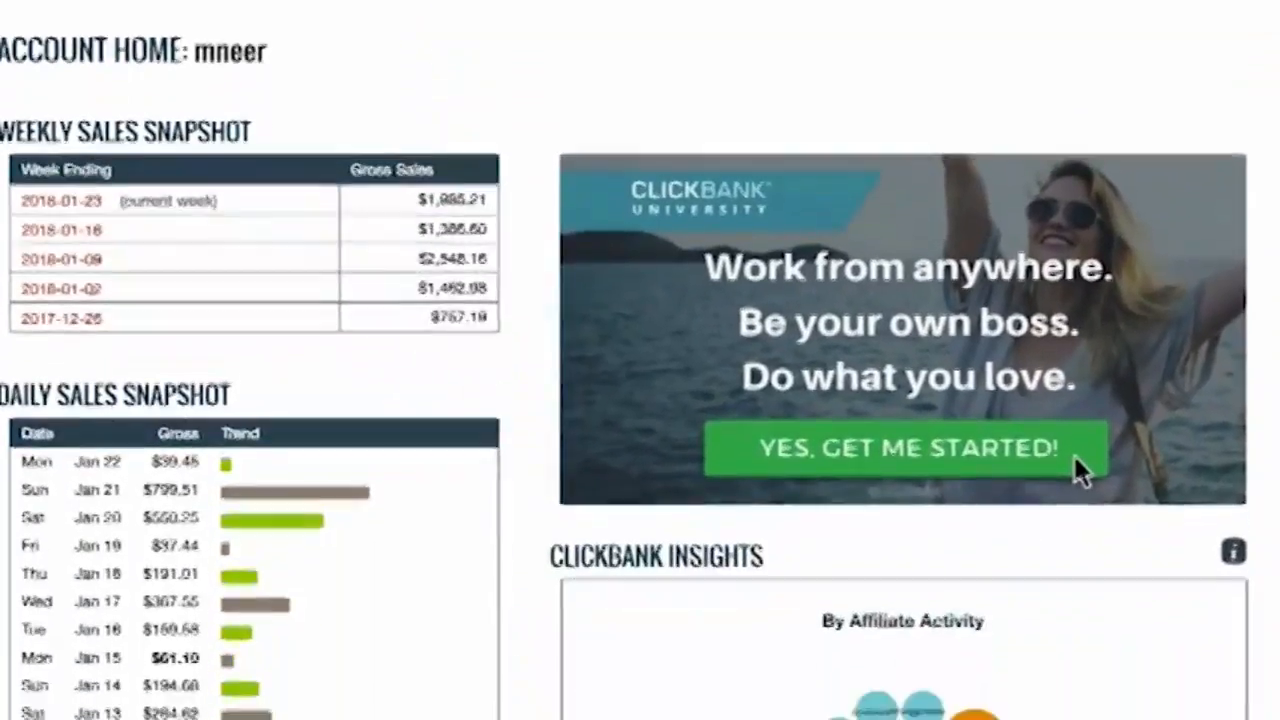
scroll(down, 3)
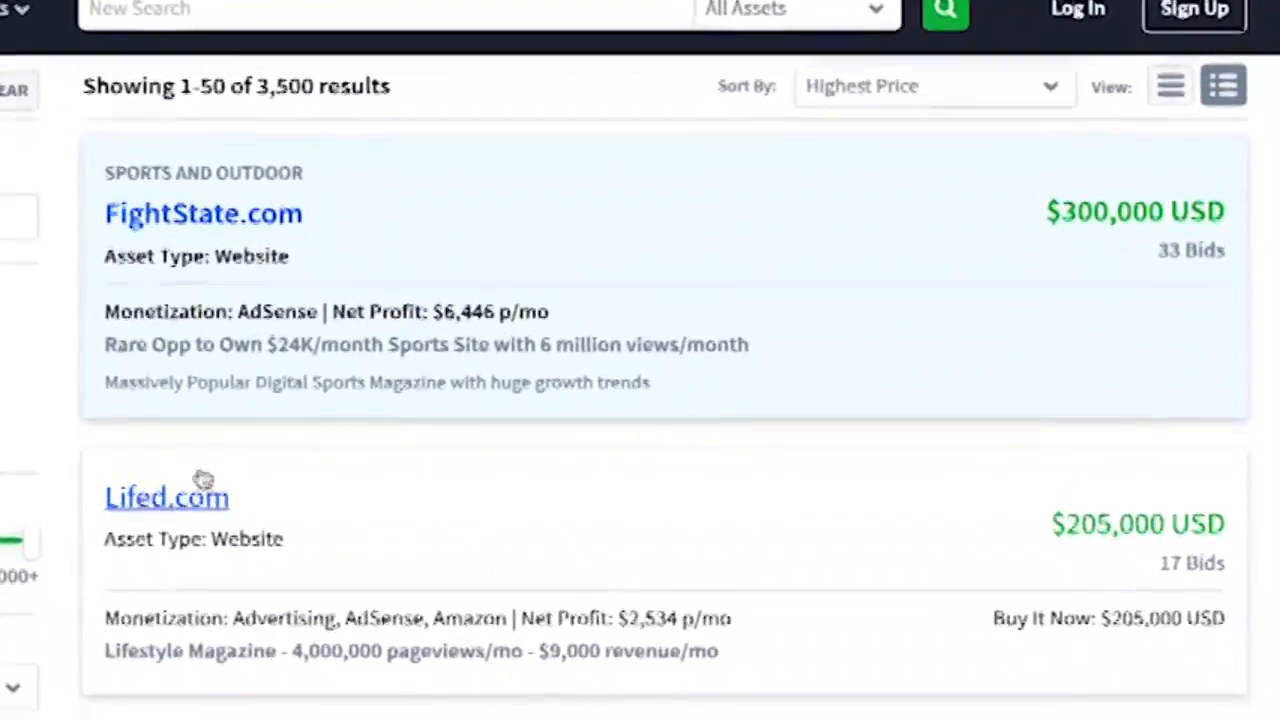
scroll(down, 3)
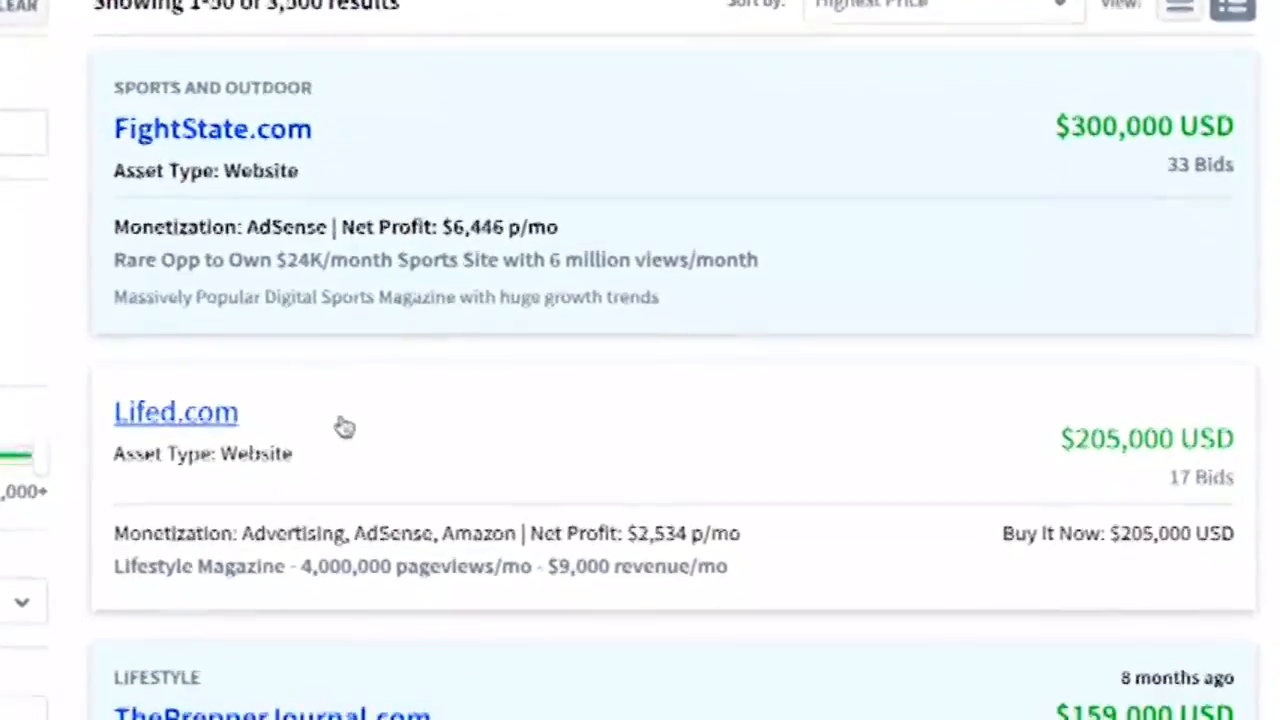
scroll(down, 3)
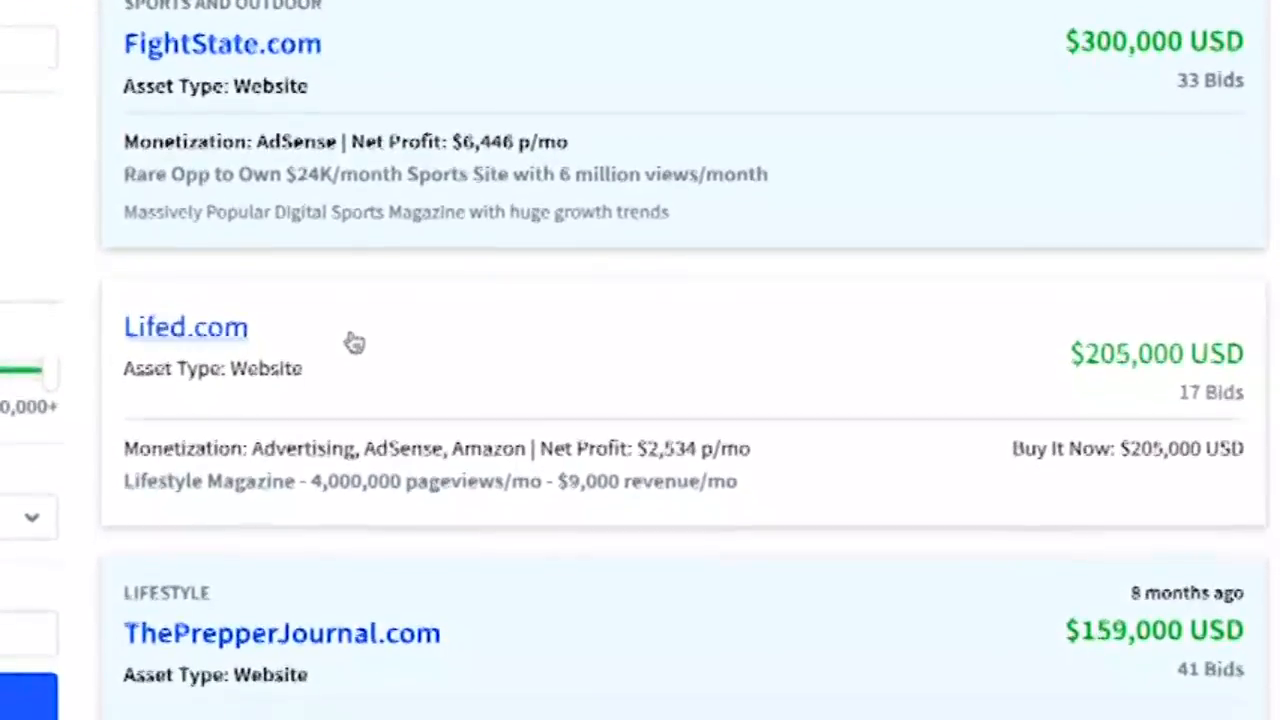
scroll(down, 3)
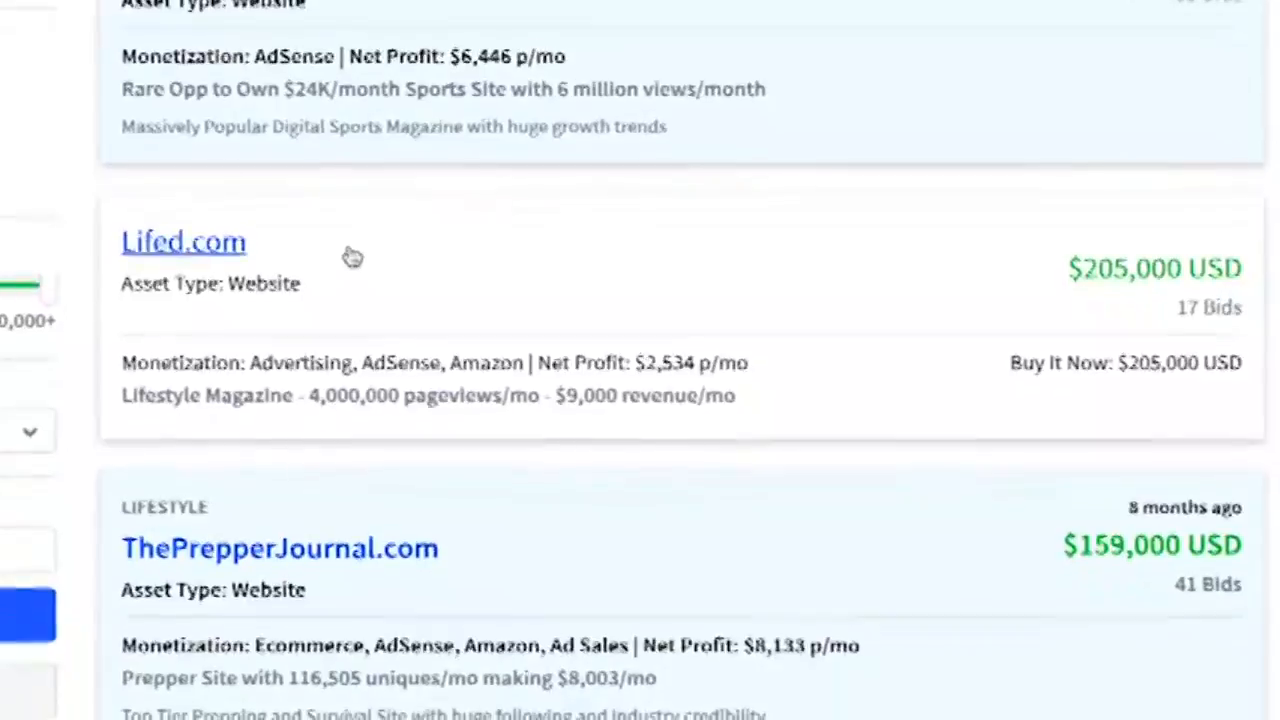
scroll(down, 3)
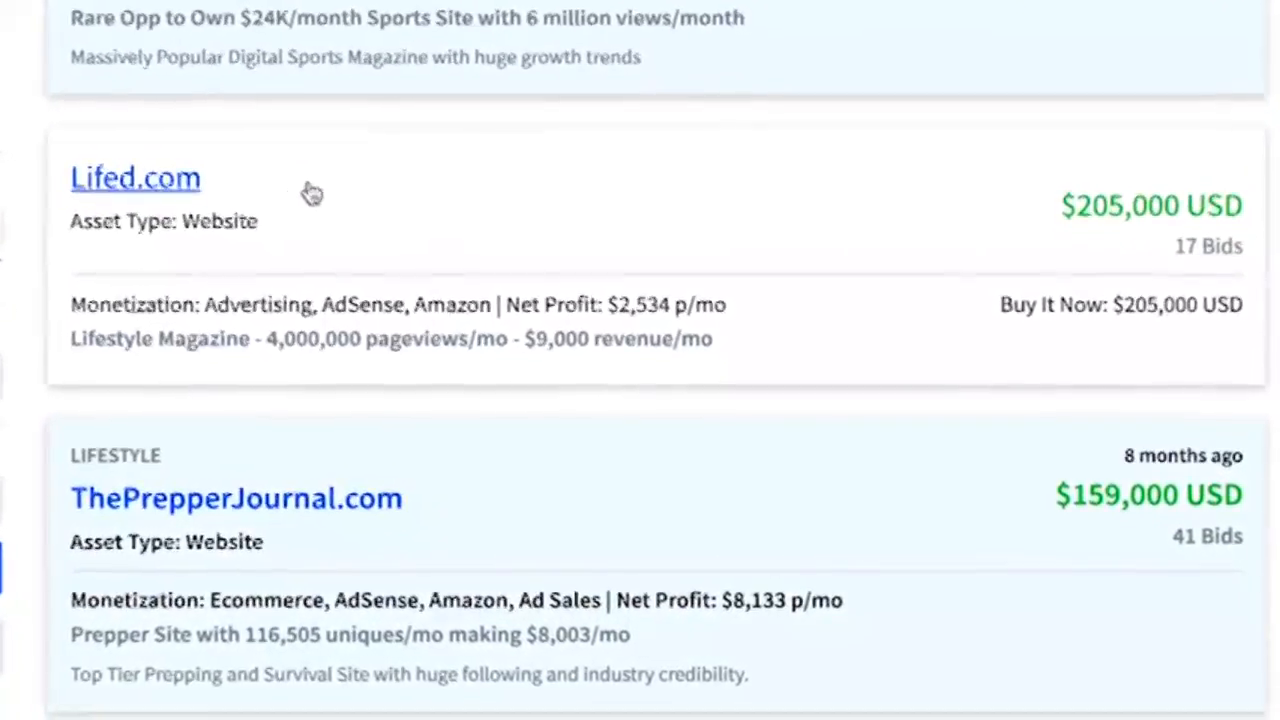